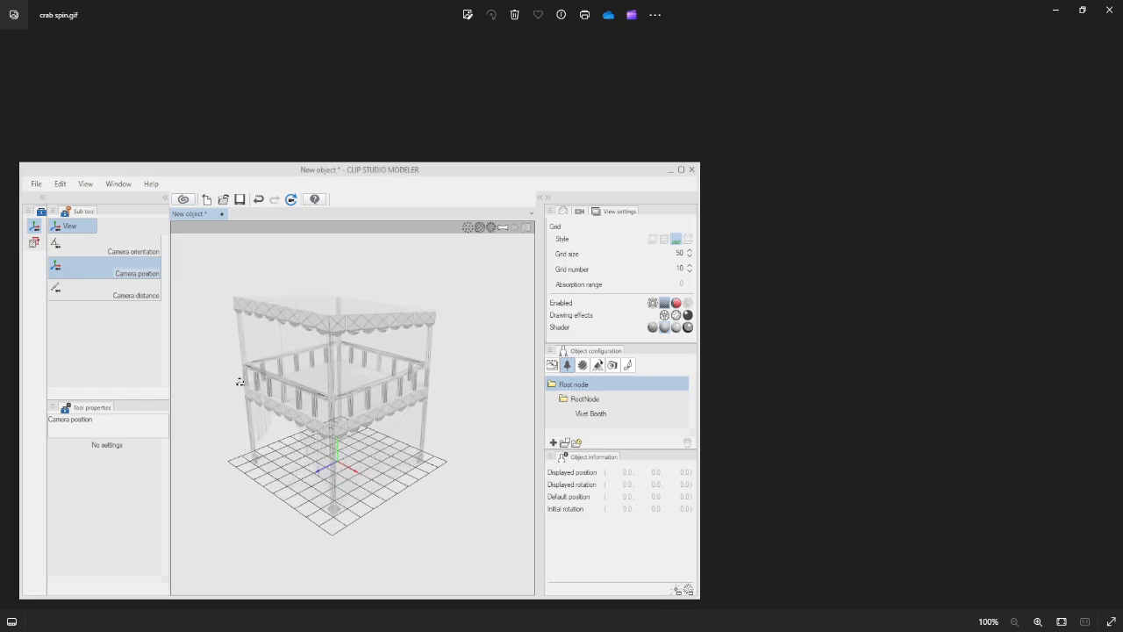
mouse_move(314, 229)
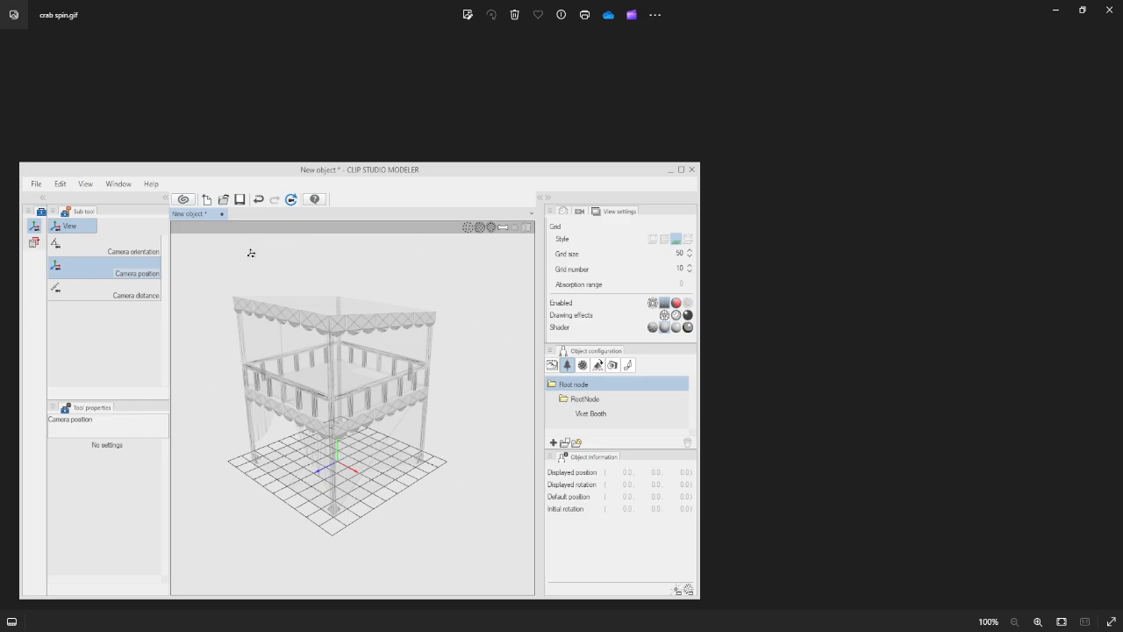
mouse_move(213, 359)
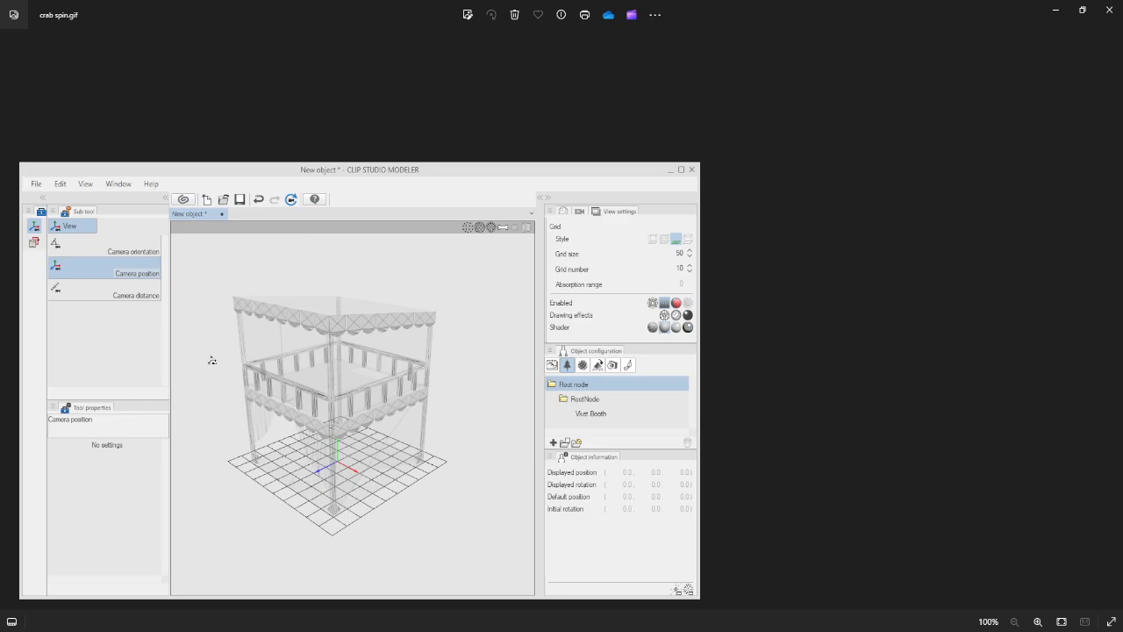
mouse_move(440, 541)
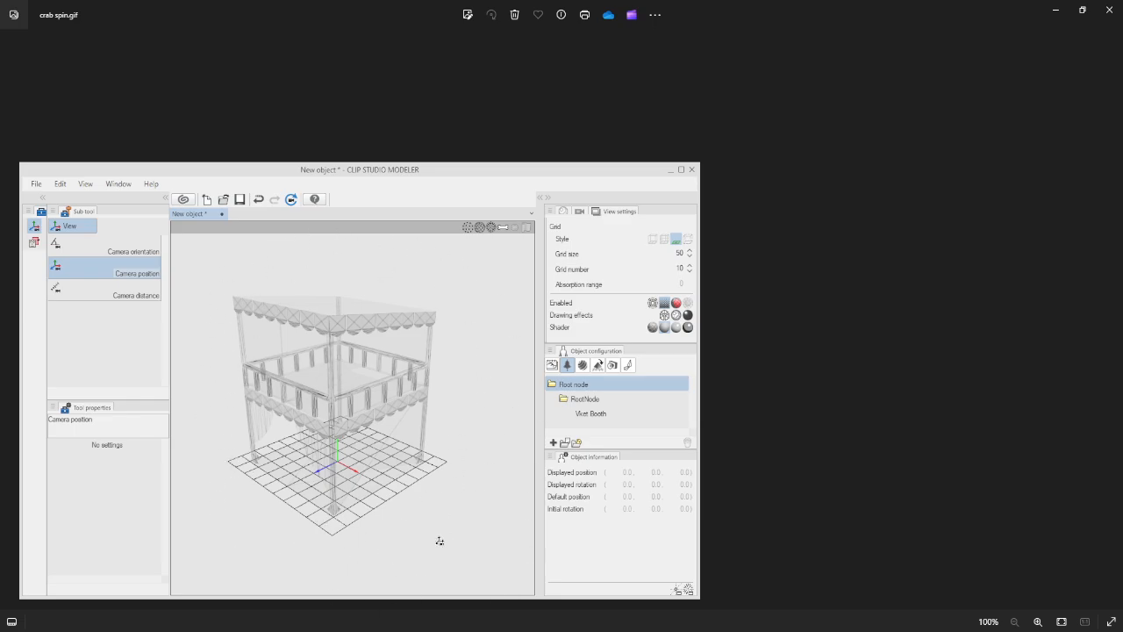
mouse_move(450, 412)
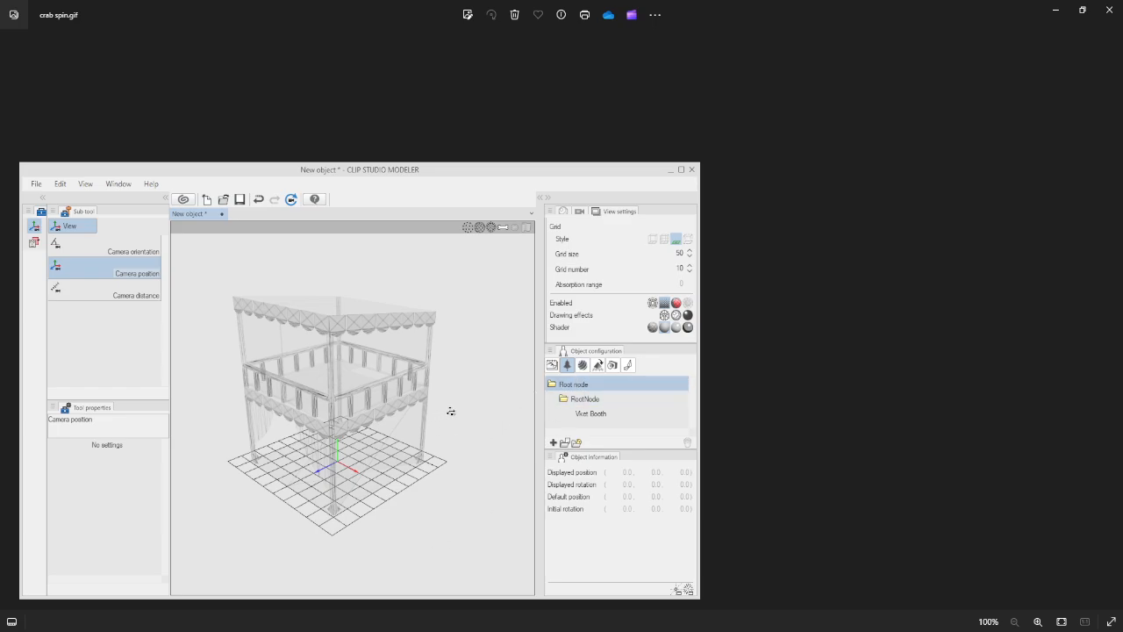
mouse_move(471, 410)
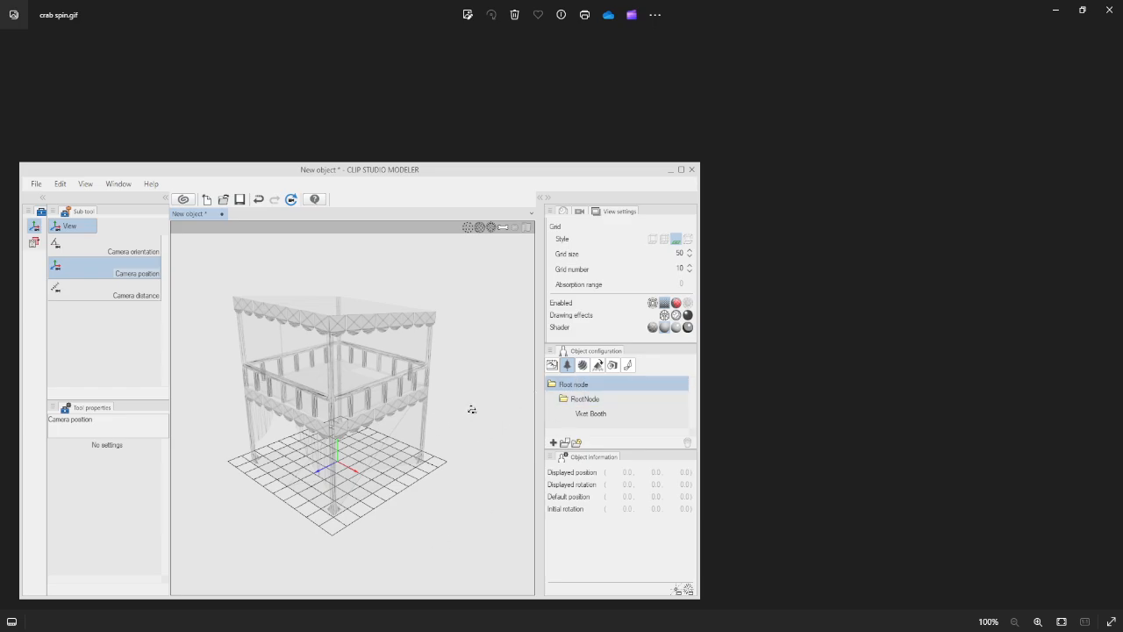
mouse_move(499, 468)
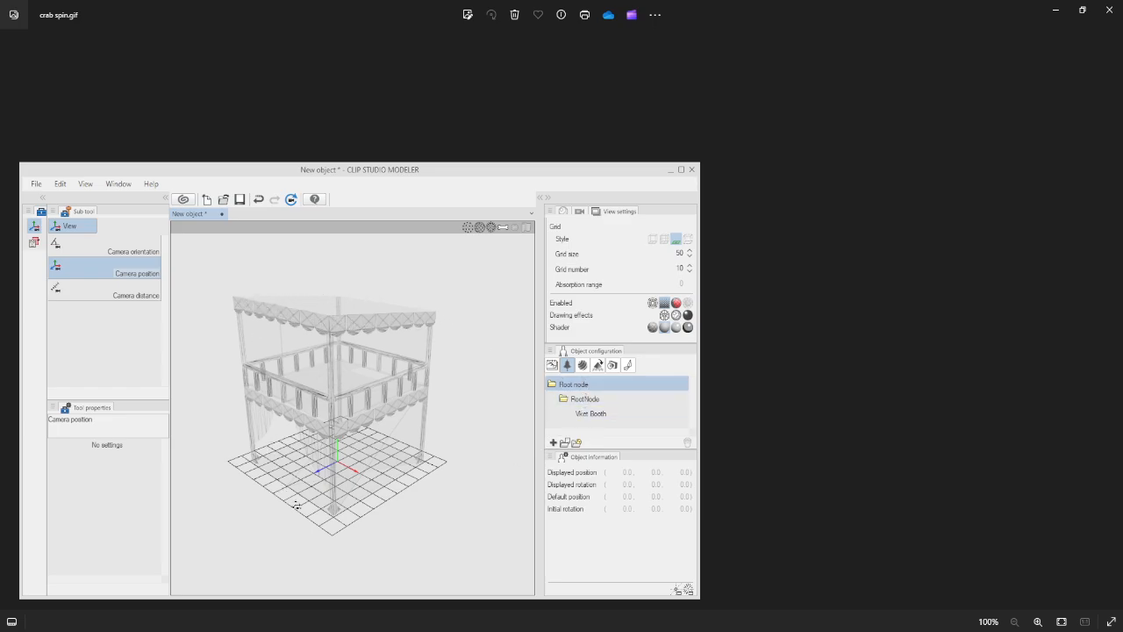
mouse_move(347, 491)
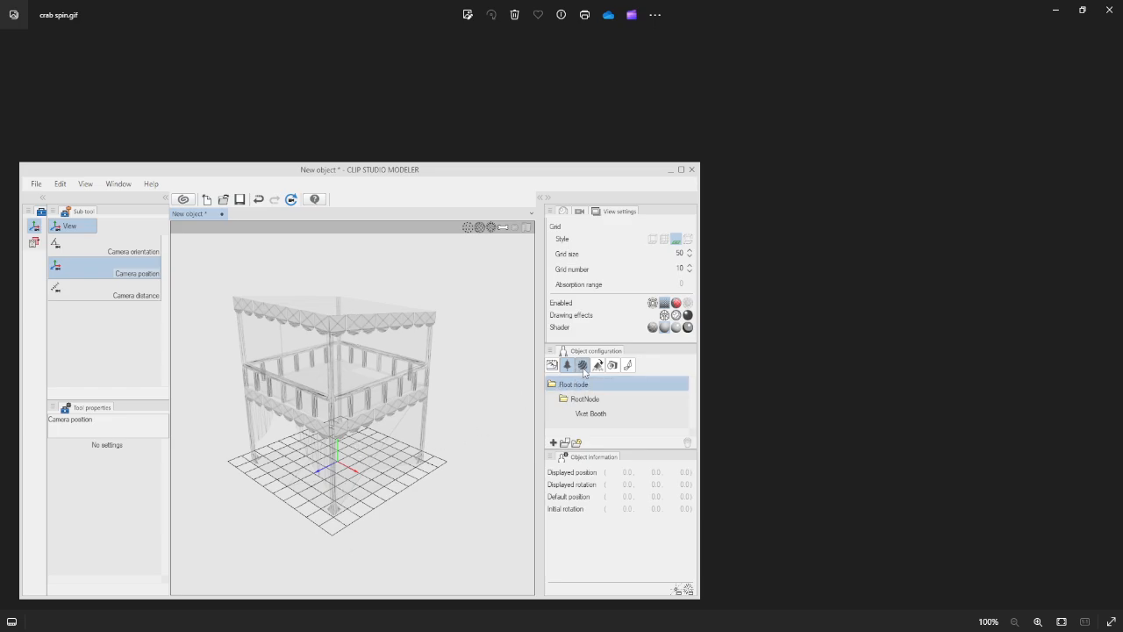
Show the Material tab listing Default material and the booth's 'Fix?' material properties.
left_click(597, 364)
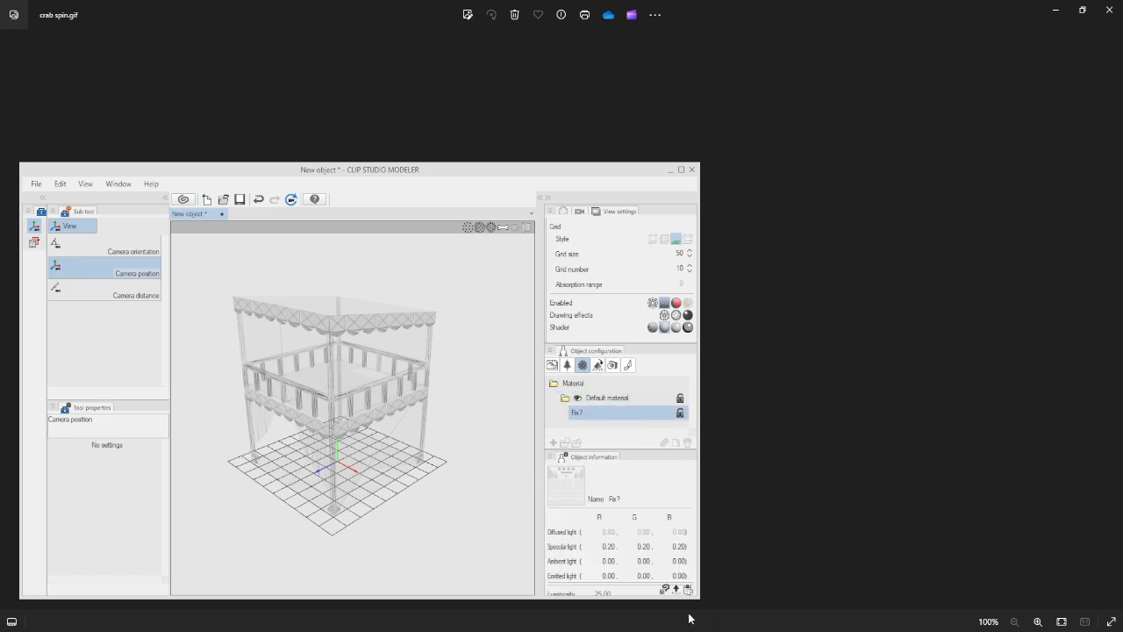
mouse_move(387, 391)
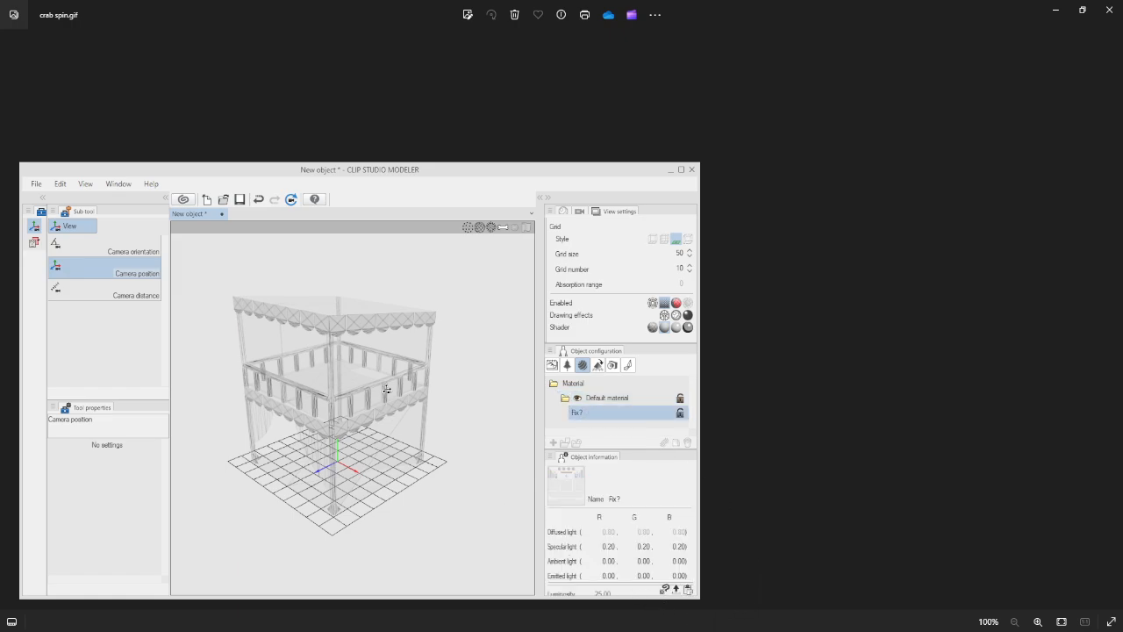
mouse_move(382, 363)
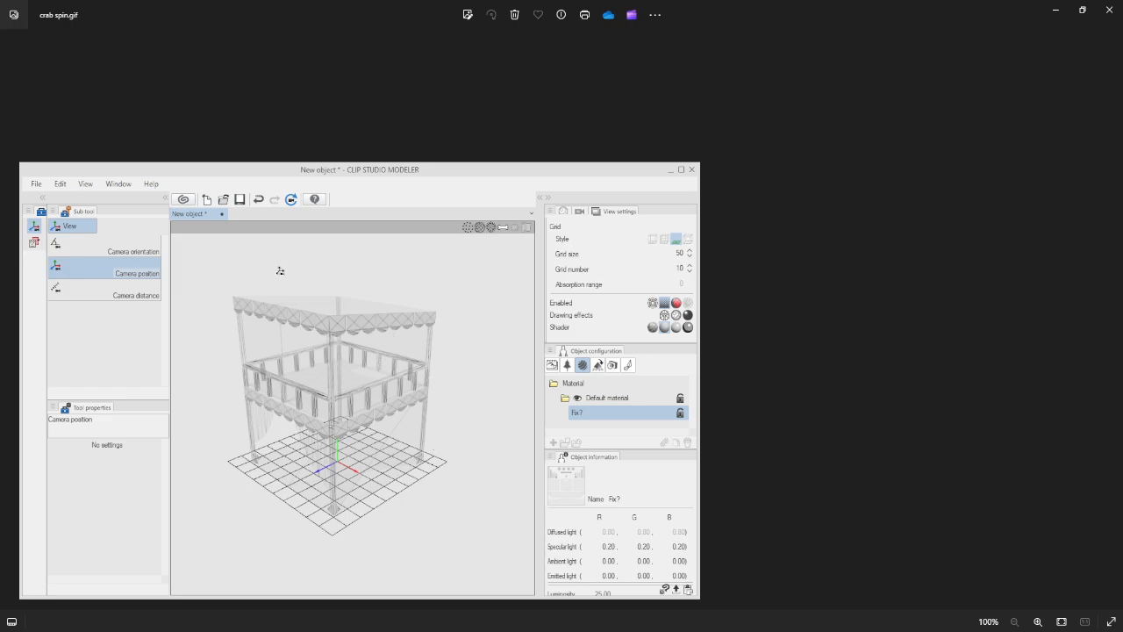
mouse_move(294, 315)
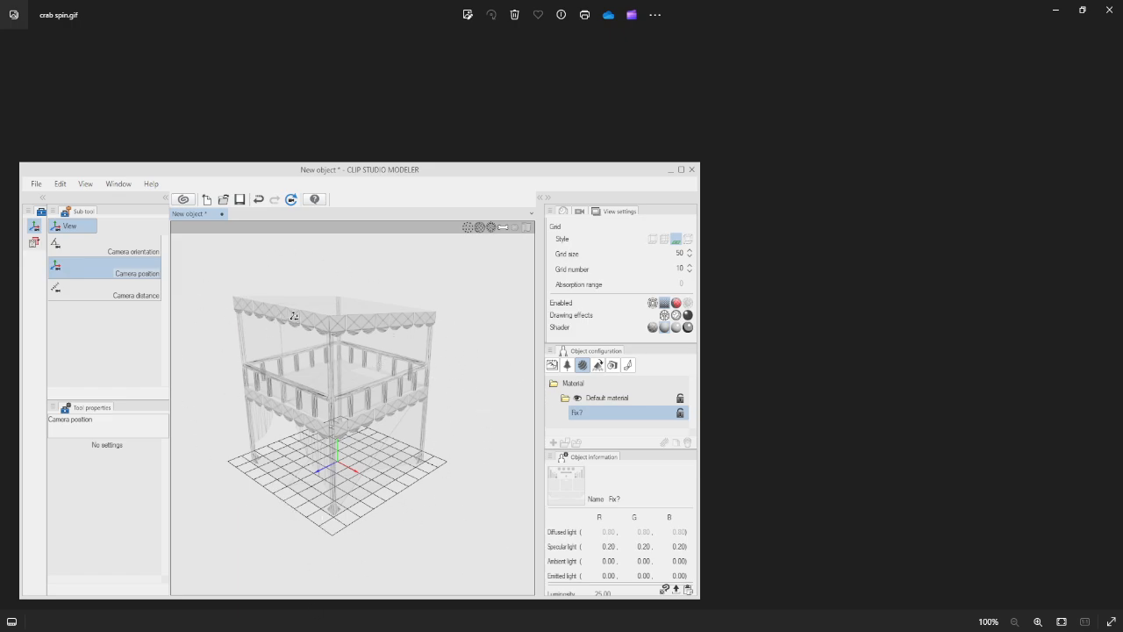
mouse_move(471, 465)
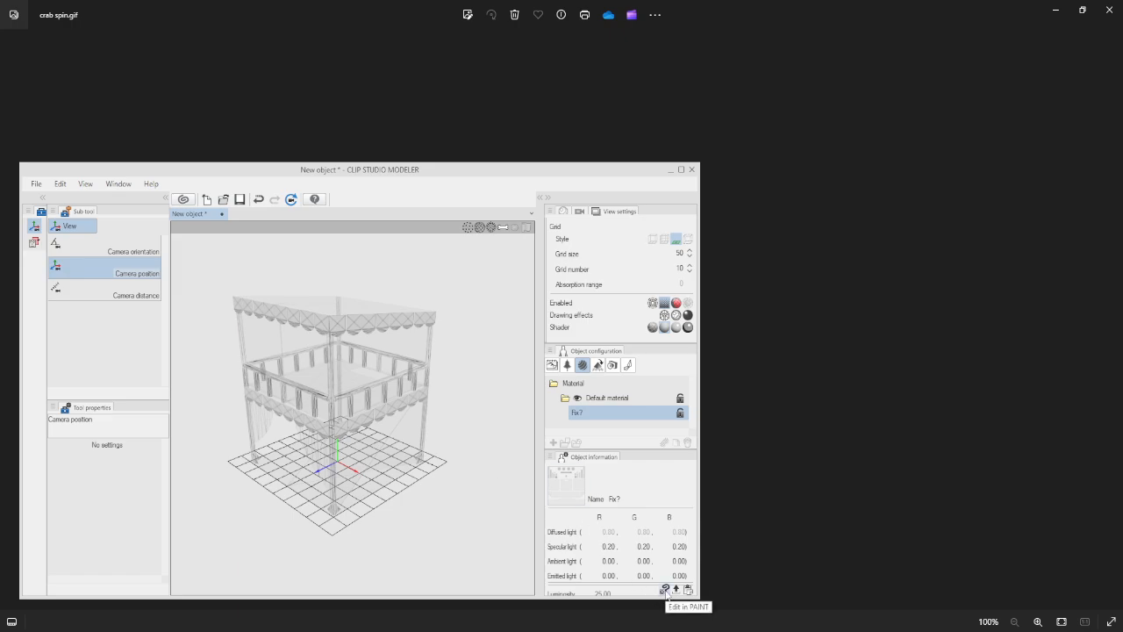
Open the booth texture in Paint, move the Editing texture window aside, and reframe the preview.
left_click(665, 589)
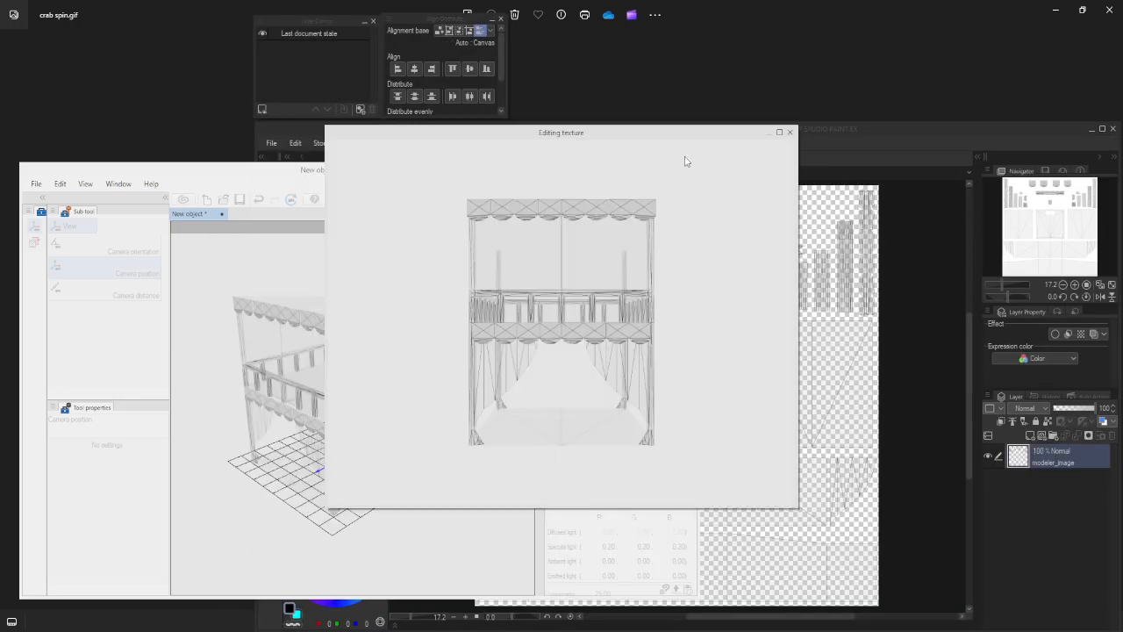
left_click_drag(560, 132, 245, 21)
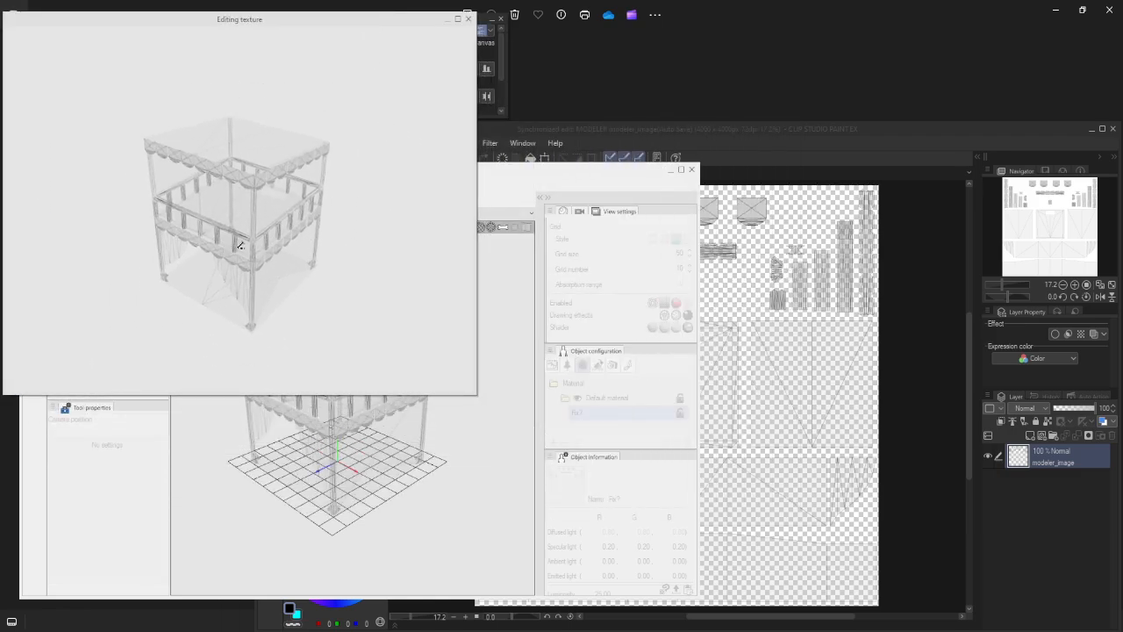
left_click_drag(237, 263, 109, 145)
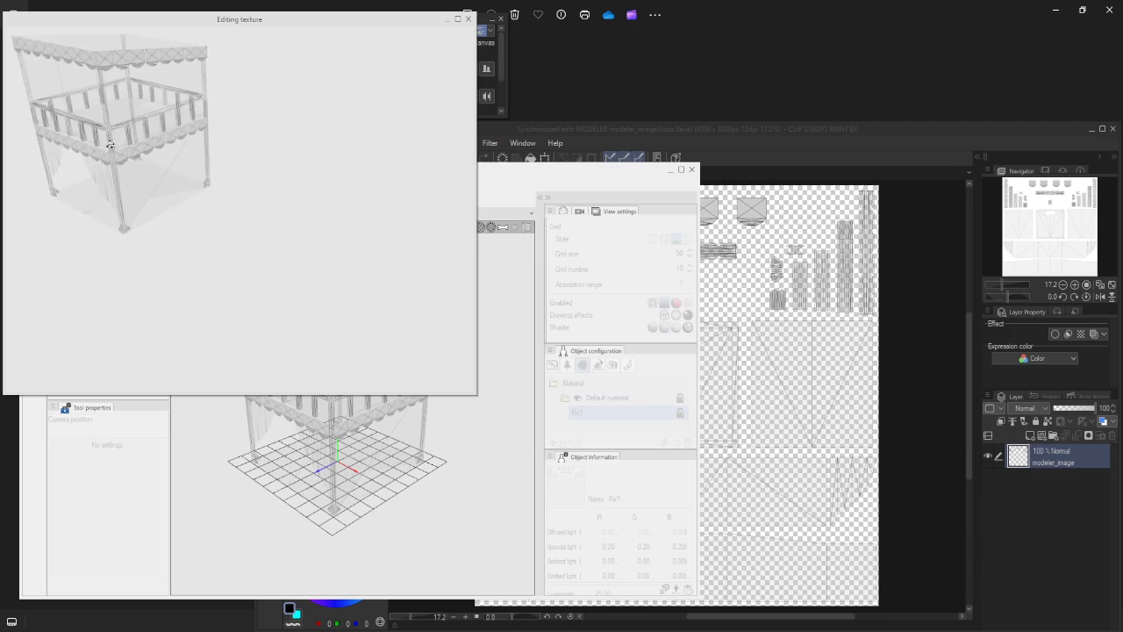
left_click_drag(110, 145, 162, 132)
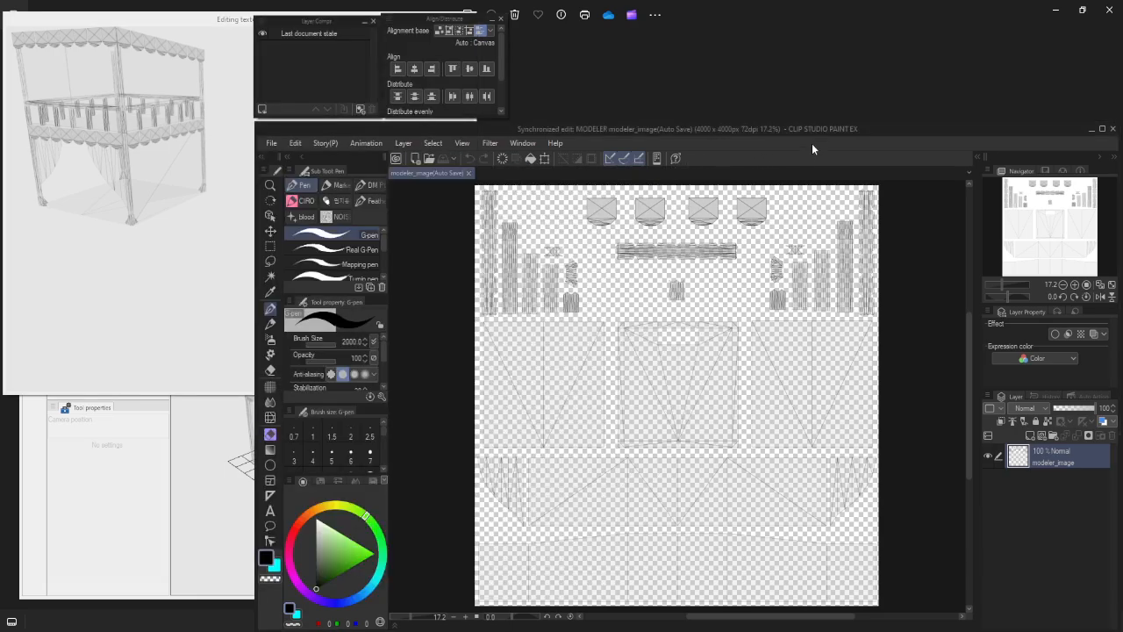
mouse_move(193, 164)
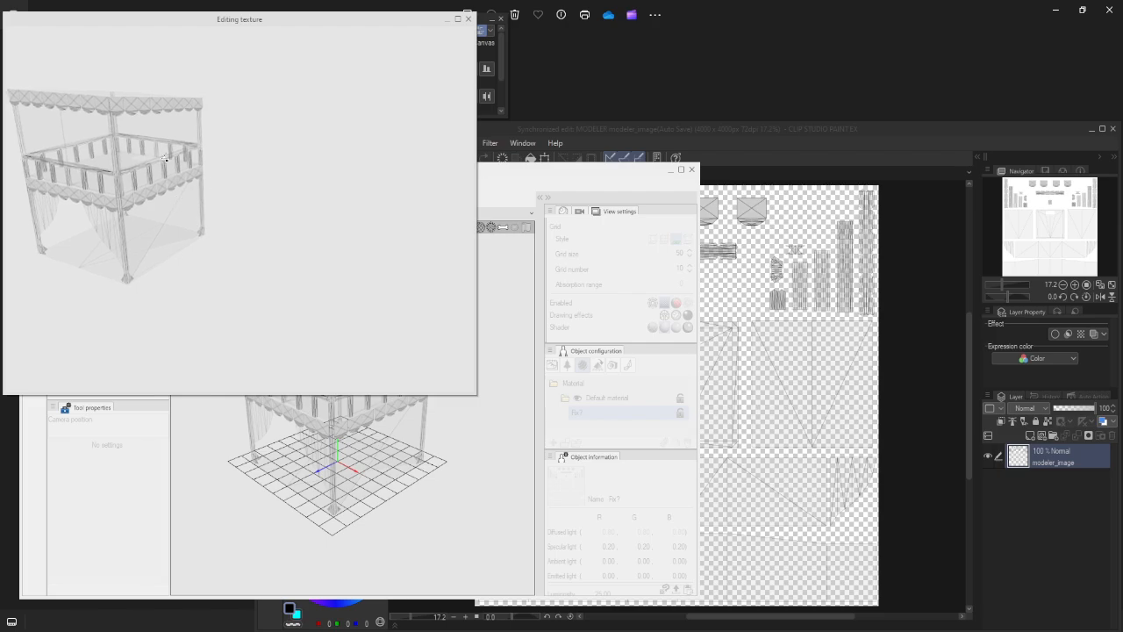
left_click_drag(166, 159, 336, 198)
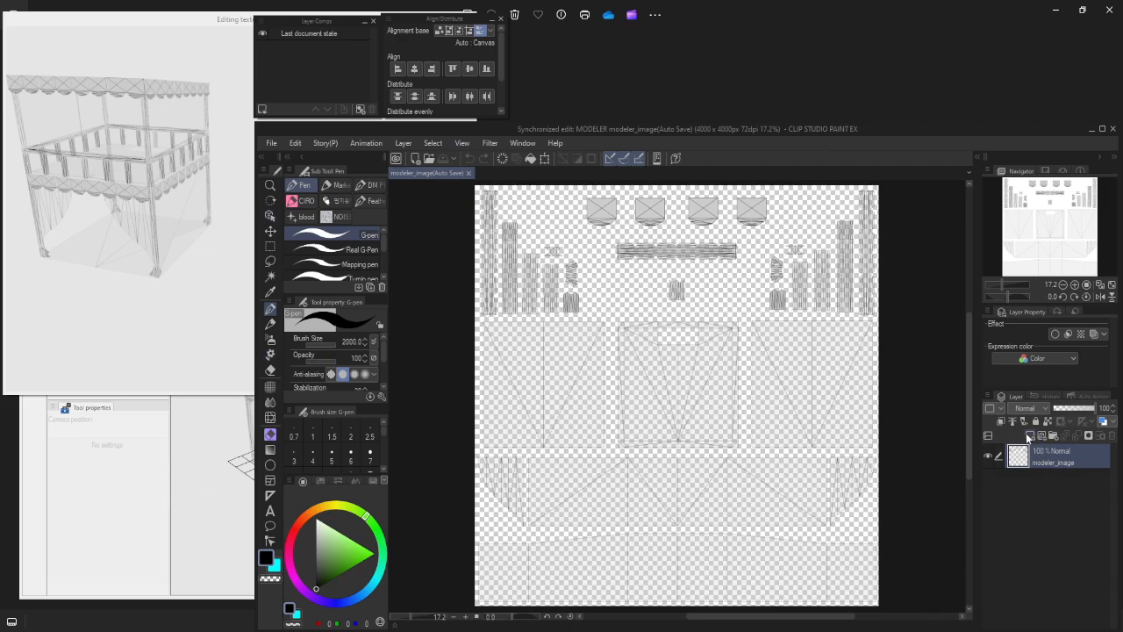
Create a new raster layer for the black base fill.
left_click(1029, 436)
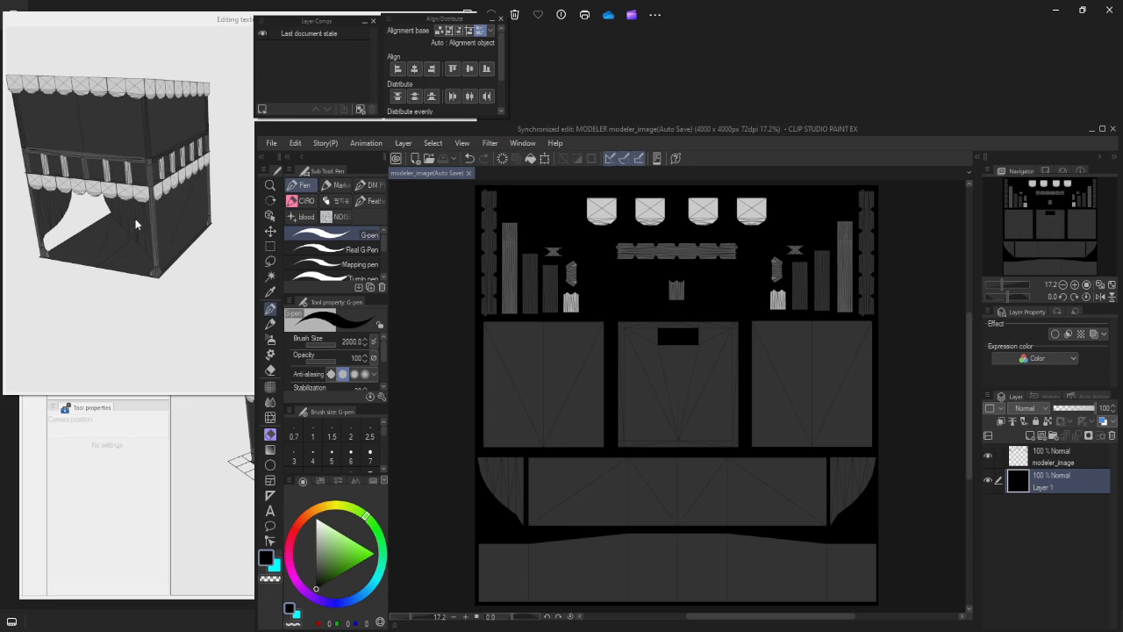
mouse_move(117, 263)
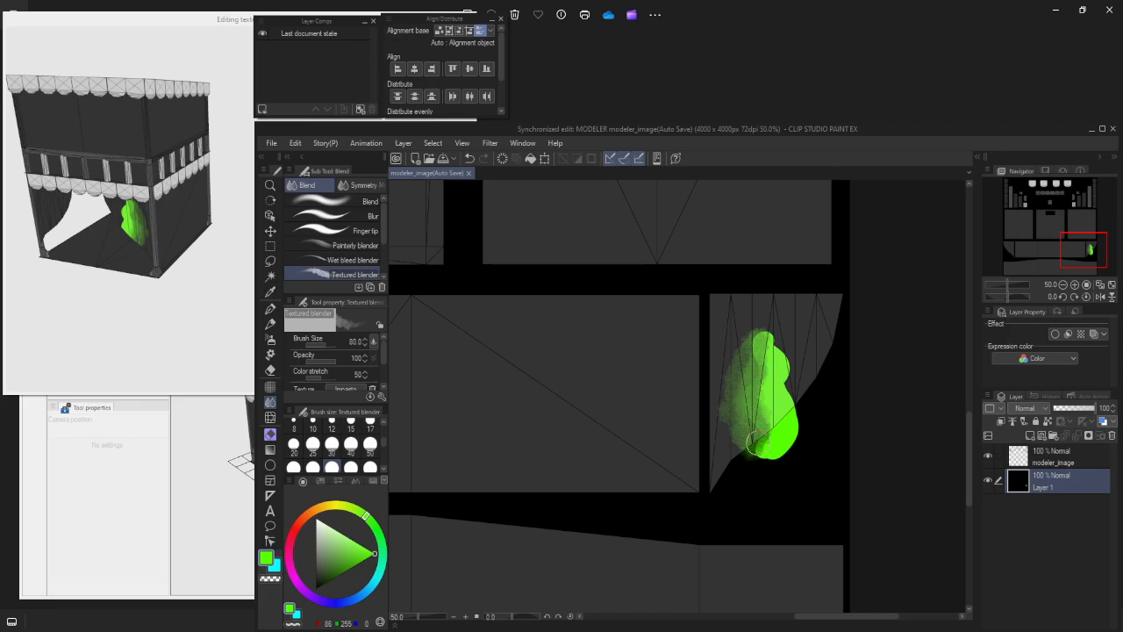
mouse_move(755, 505)
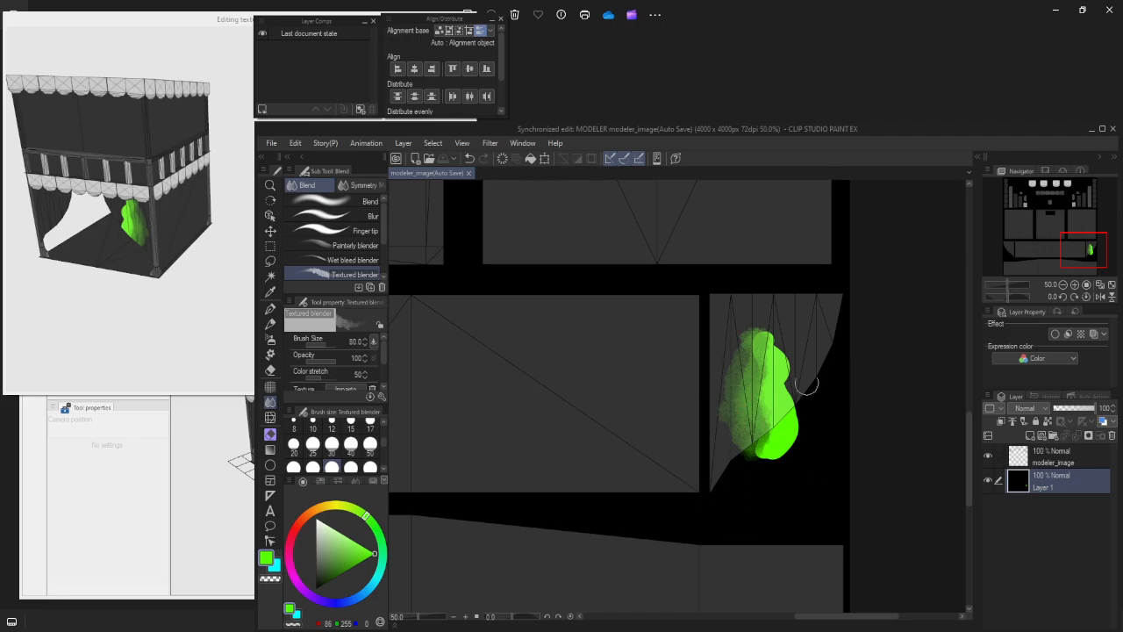
mouse_move(773, 518)
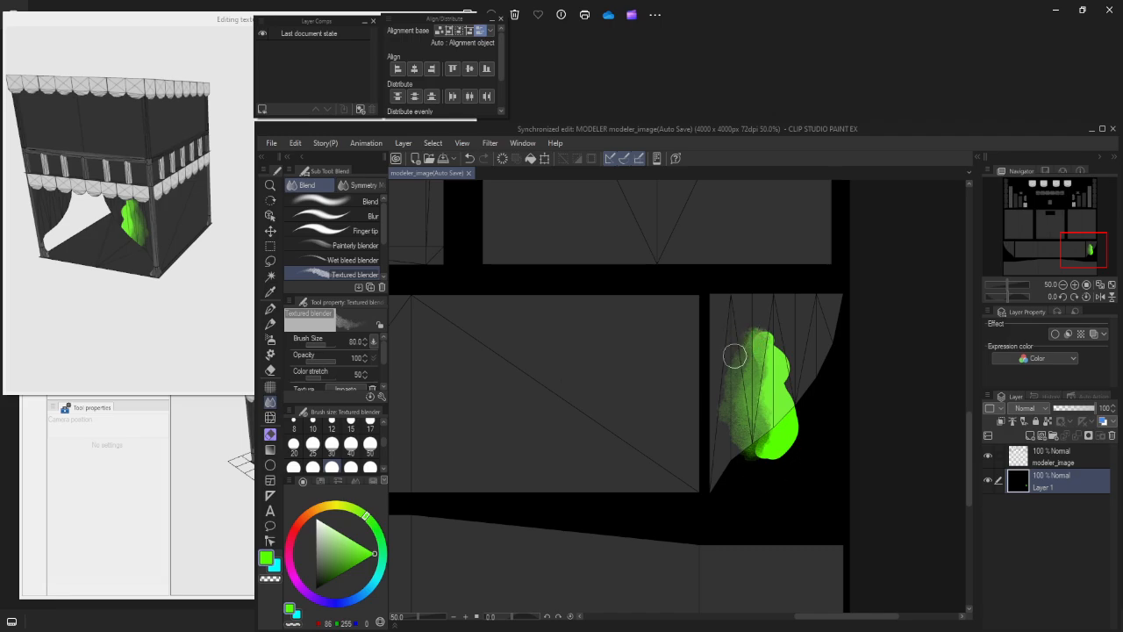
Switch to the Blend sub tool, then bring the CLIP STUDIO MODELER window forward.
left_click(369, 202)
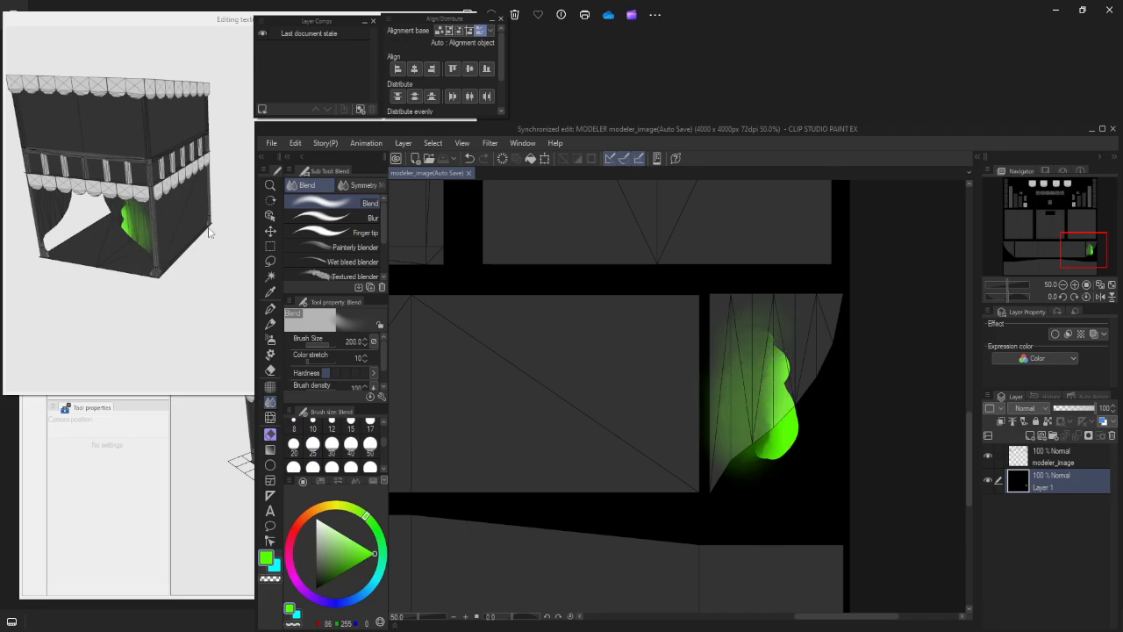
left_click(1062, 284)
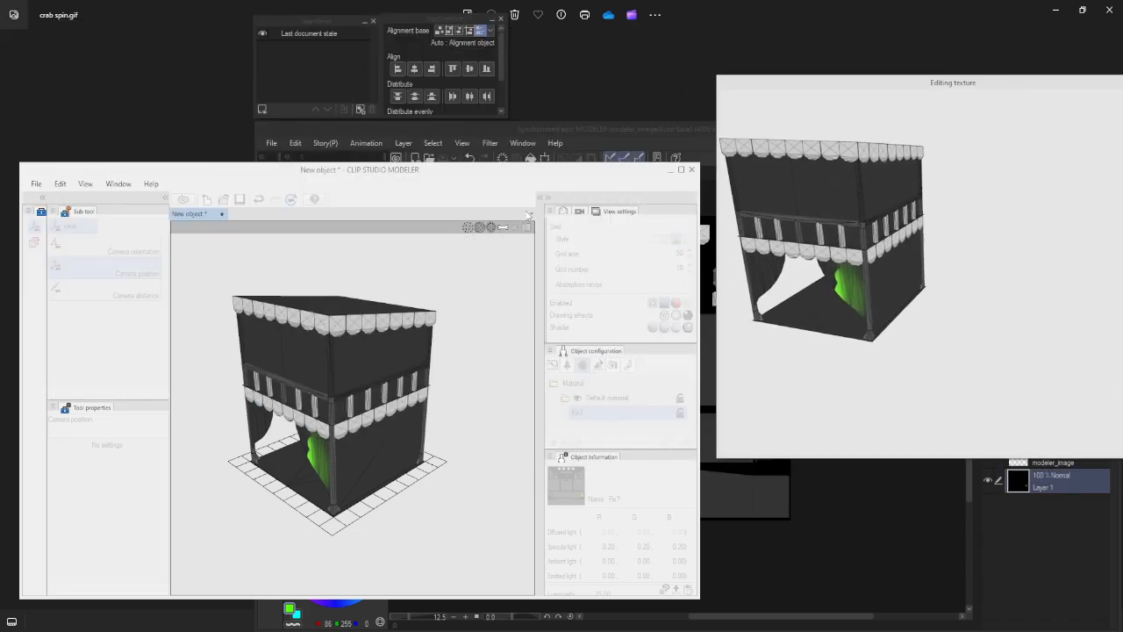
mouse_move(1098, 144)
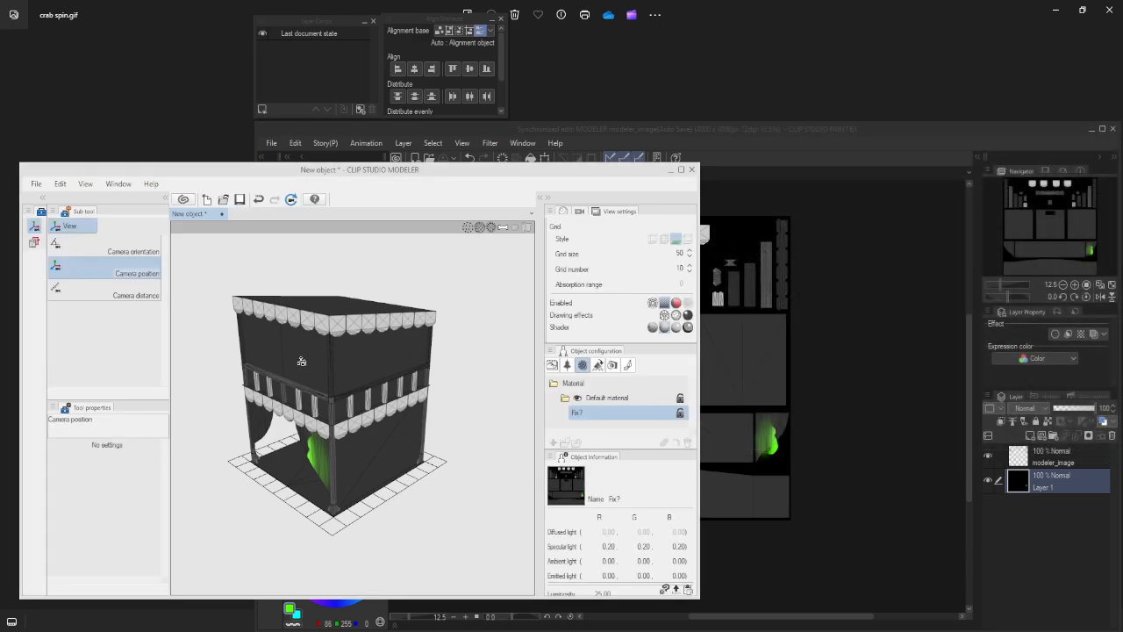
Orbit the dark booth to view its green curtain patch from another angle.
left_click_drag(301, 361, 248, 340)
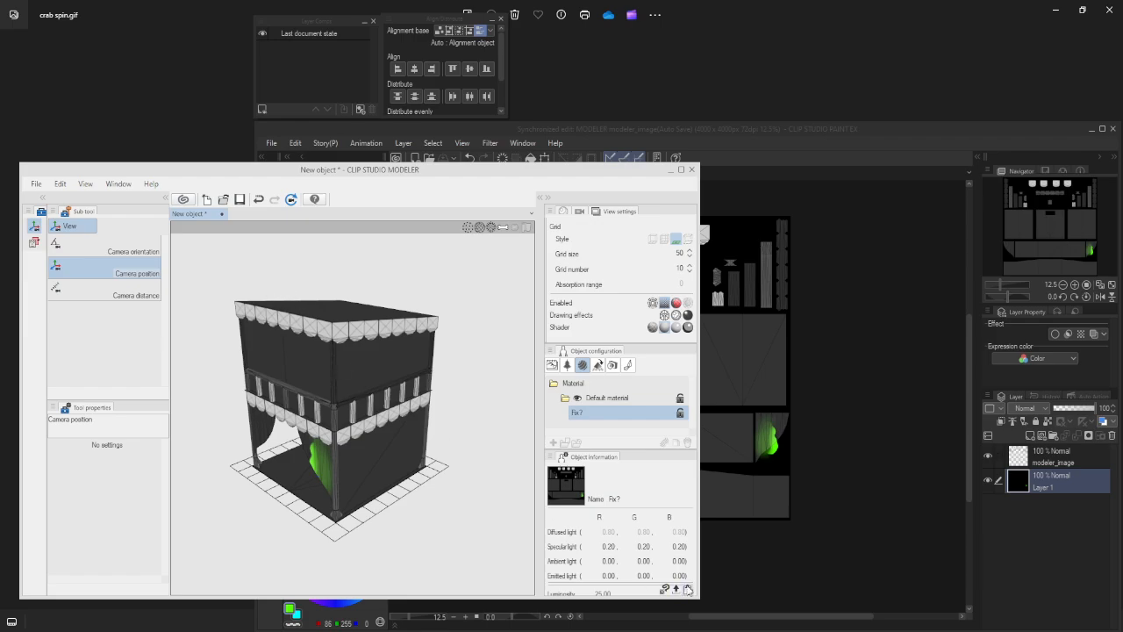
mouse_move(665, 590)
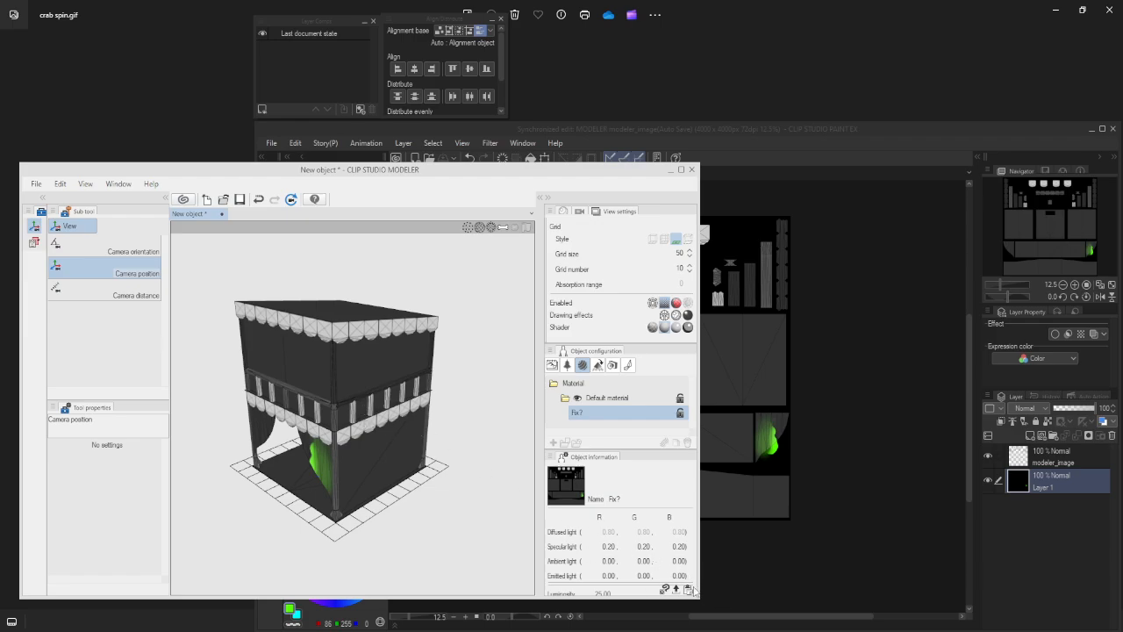
mouse_move(676, 590)
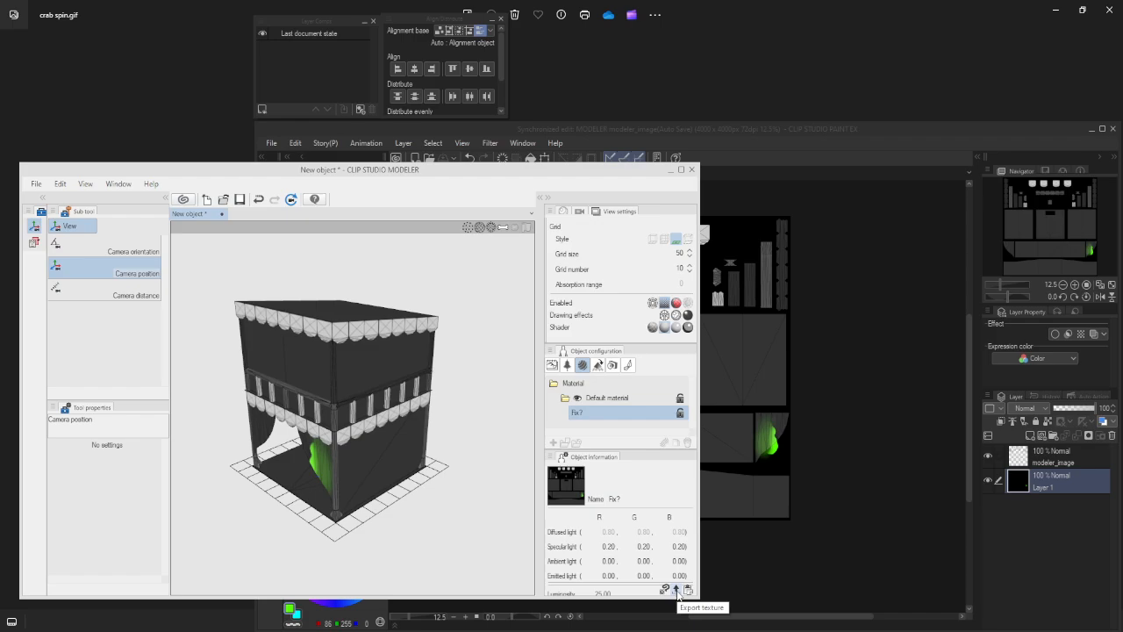
mouse_move(491, 520)
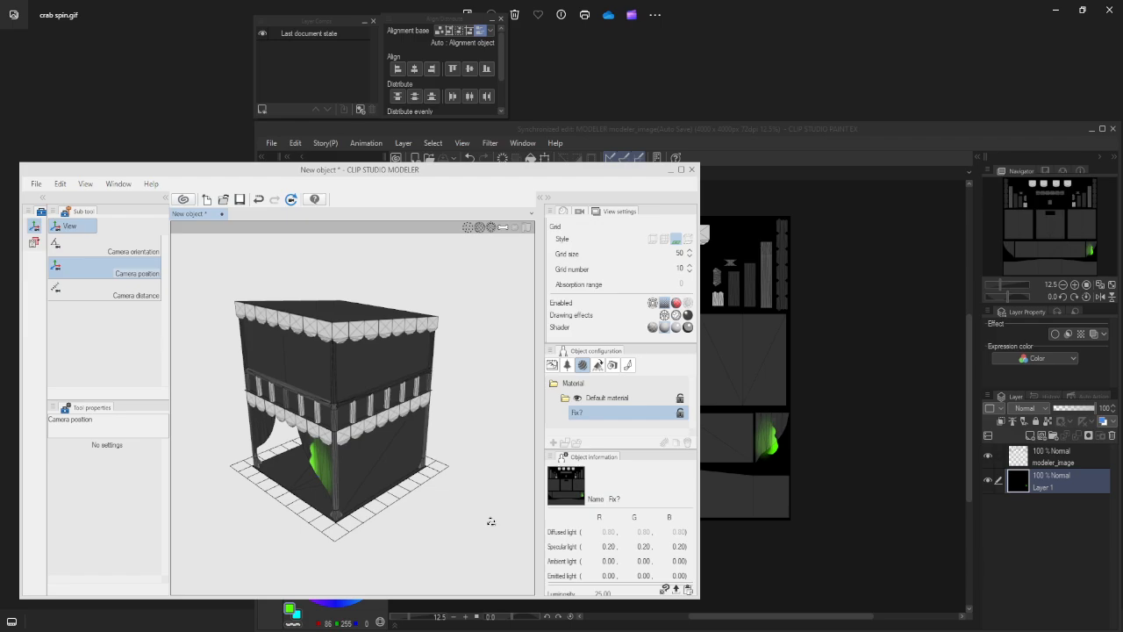
mouse_move(491, 520)
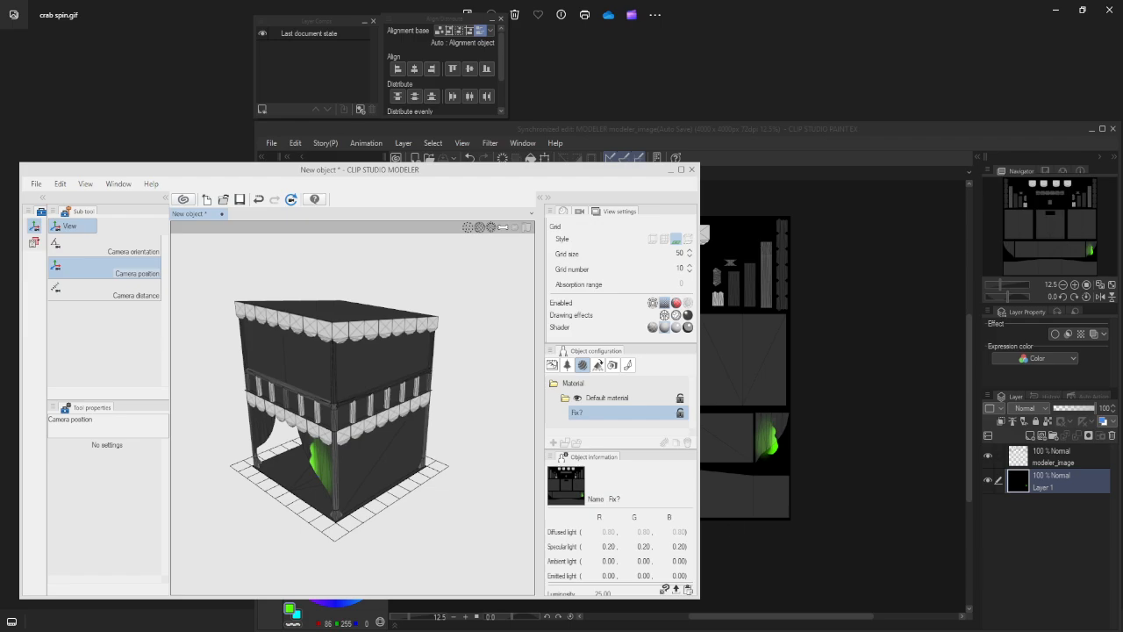